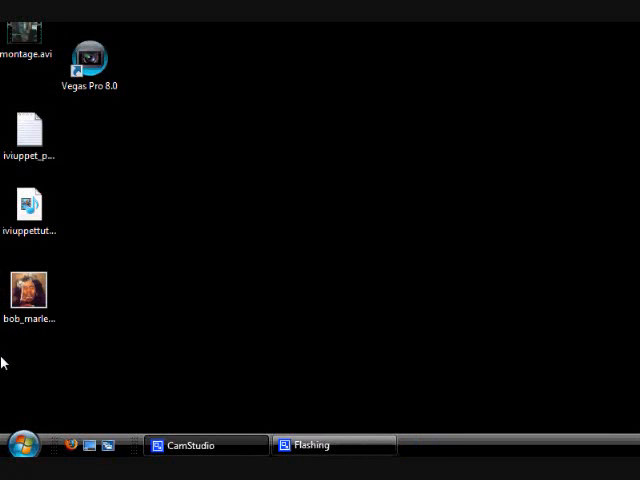
Launch Indexing Options via 'control.exe srchadmin.dll' from Start search and enter Advanced Options.
click(18, 444)
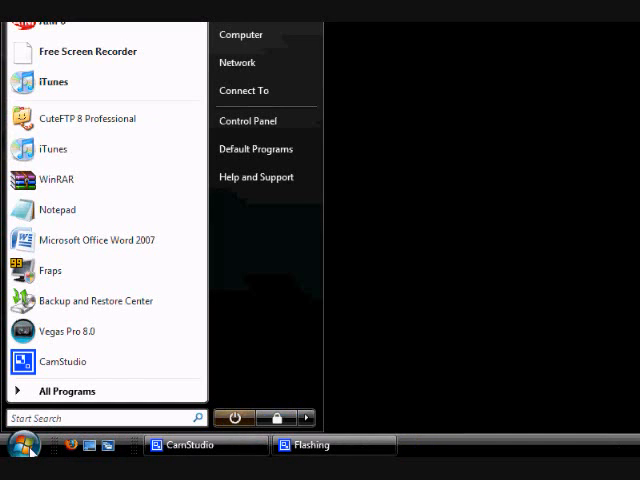
text(con)
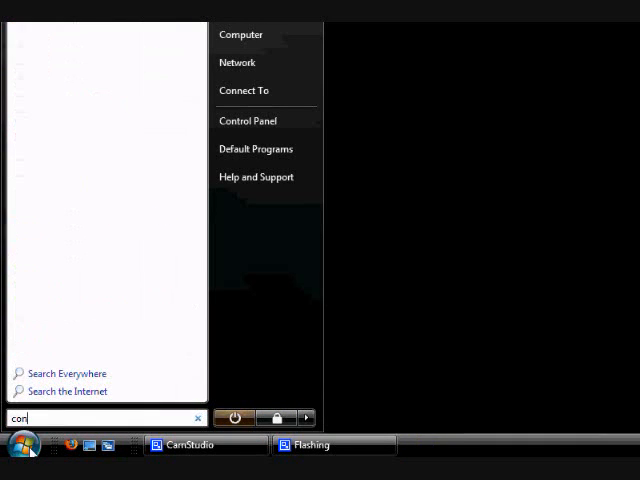
text(trol.exe srch)
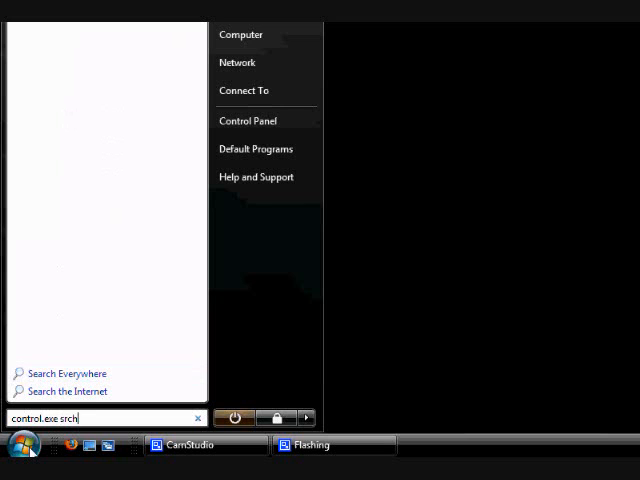
text(admin.dll)
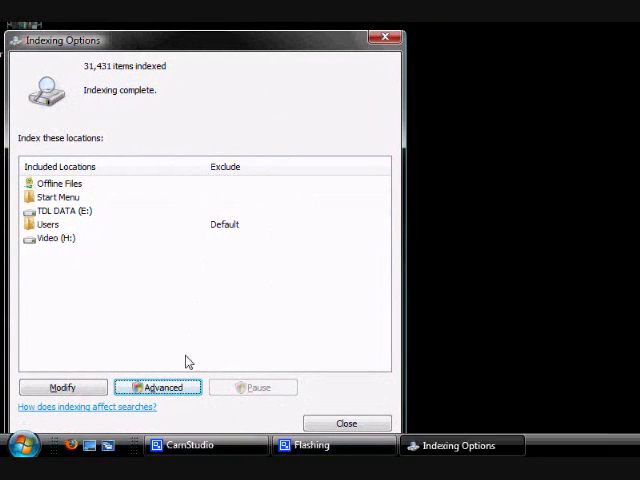
click(156, 388)
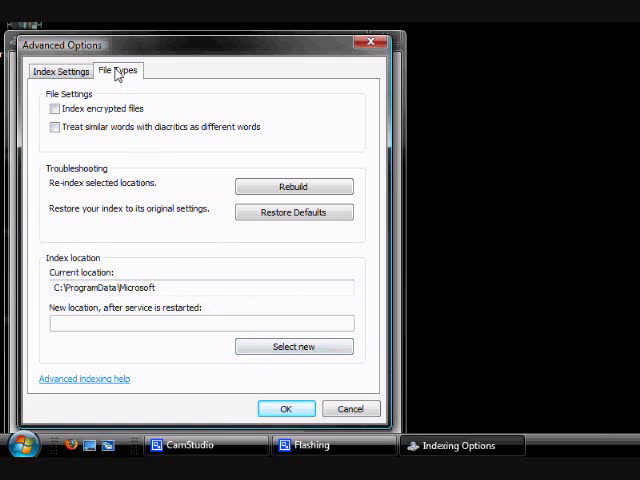
In the File Types list, untick the .jpeg and .jpg extensions so they are no longer indexed.
click(118, 70)
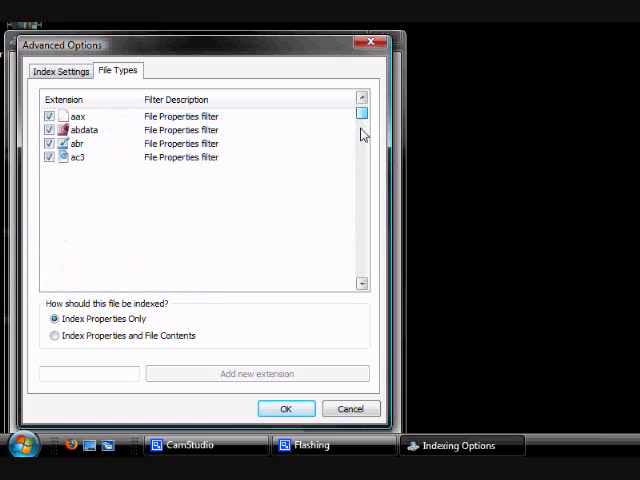
scroll(down, 3)
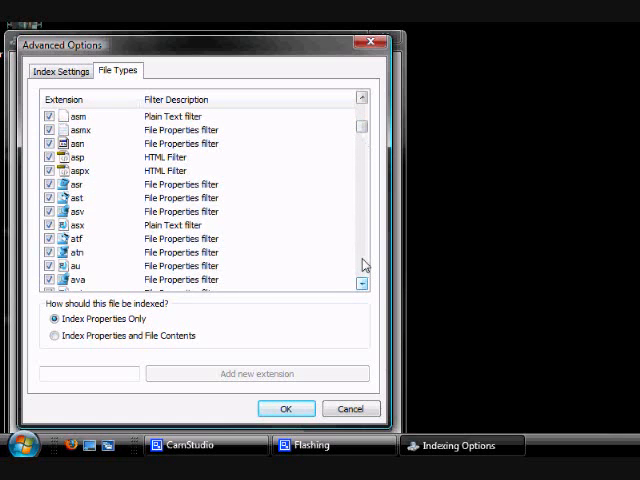
scroll(down, 3)
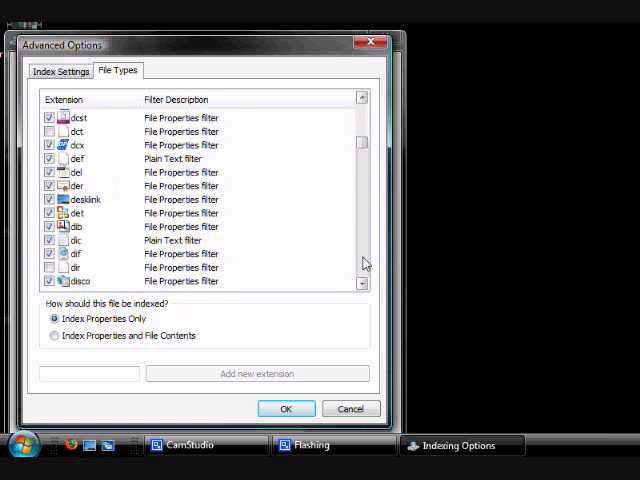
scroll(down, 3)
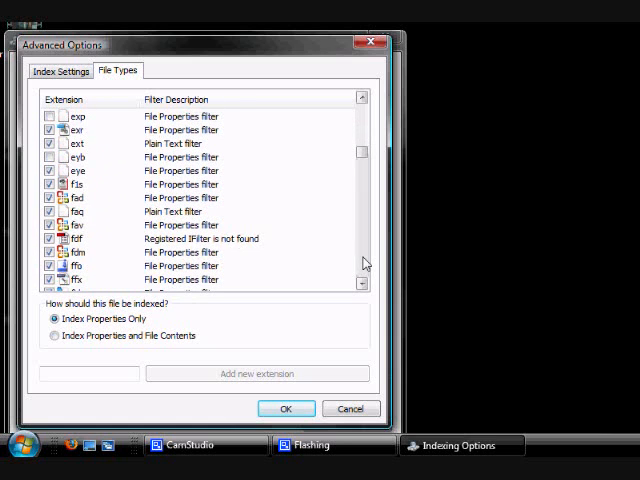
scroll(down, 3)
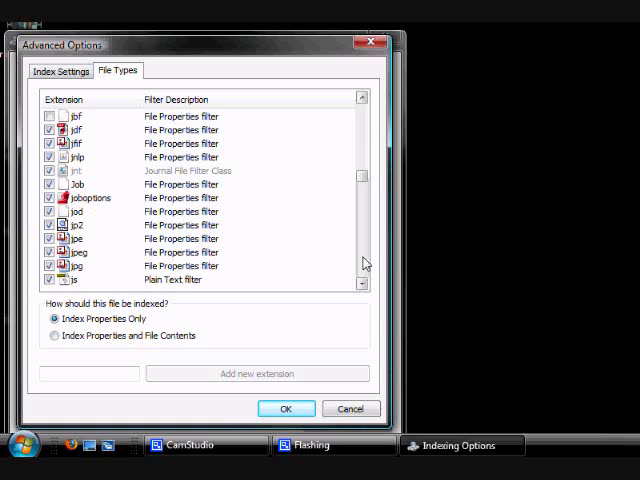
click(360, 98)
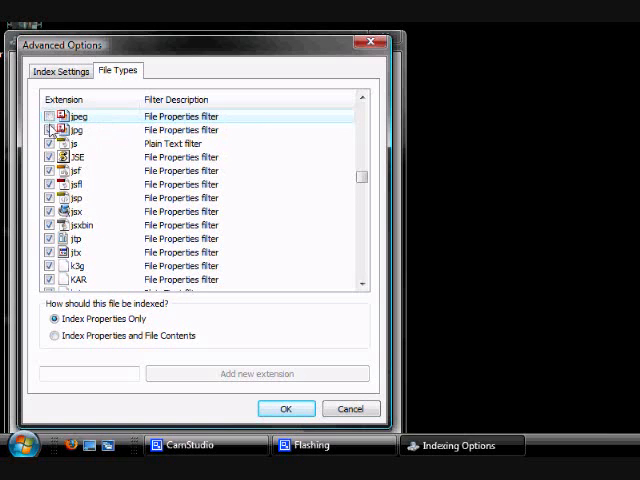
click(70, 130)
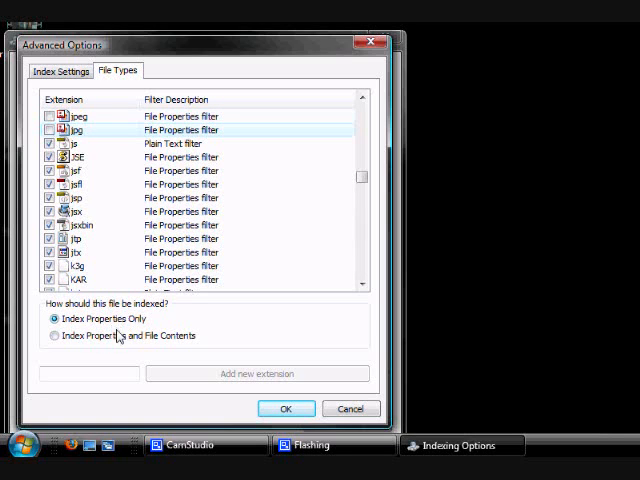
mouse_move(108, 376)
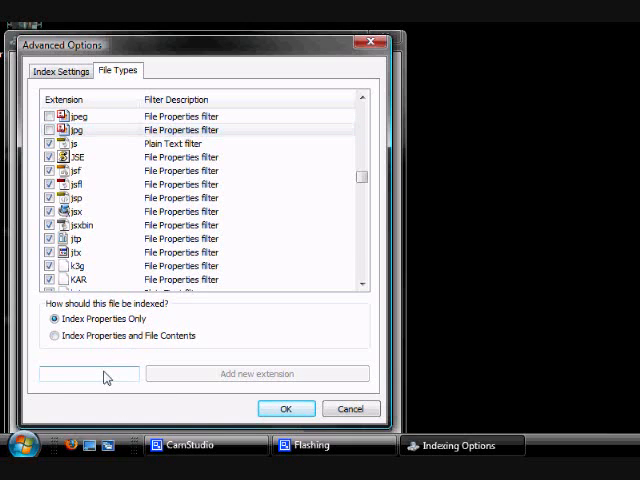
Add a new '.muppet' extension to the indexed file types and confirm with OK.
text(.ivuppet)
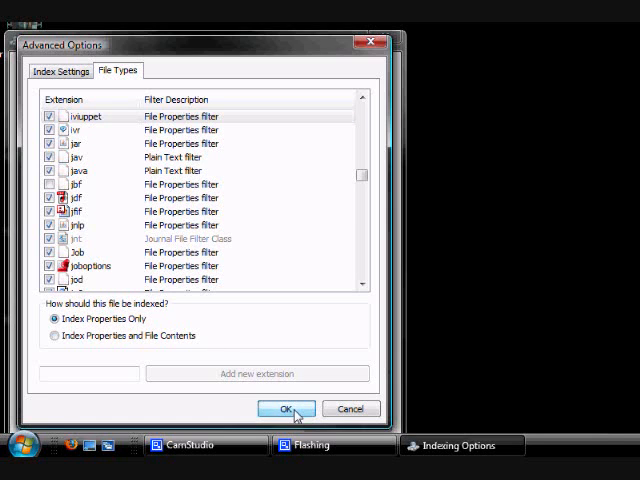
click(284, 408)
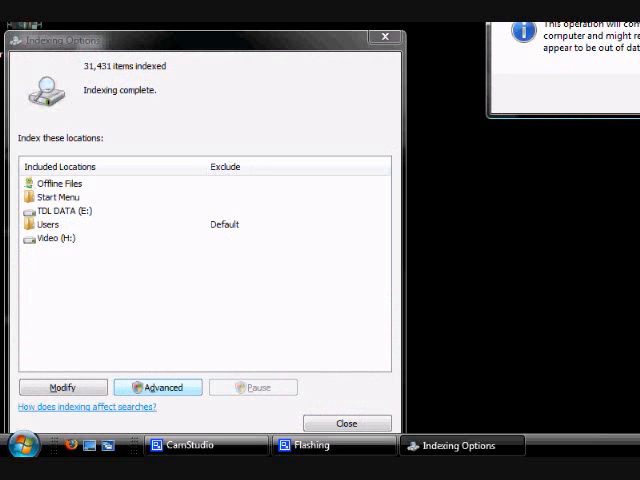
Confirm the 'rebuild the index' prompt, resetting it to 0 items, then close Indexing Options.
click(156, 388)
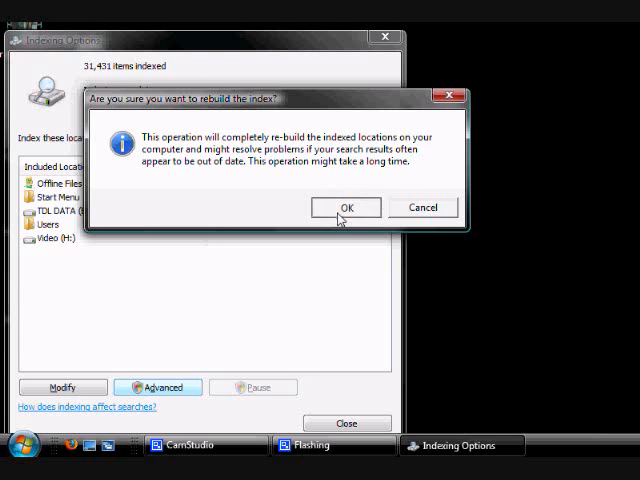
click(346, 208)
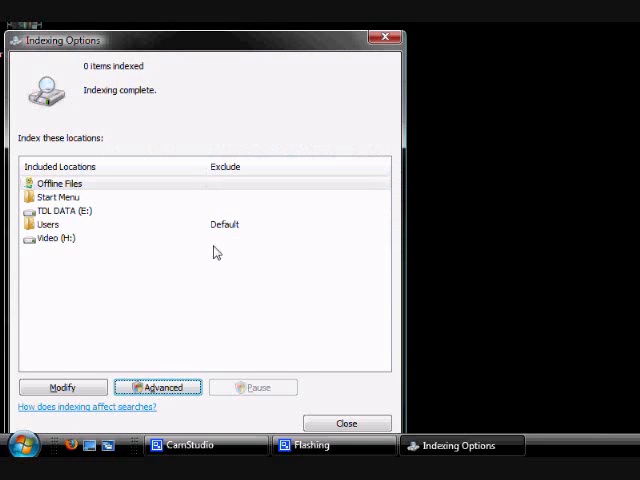
mouse_move(384, 40)
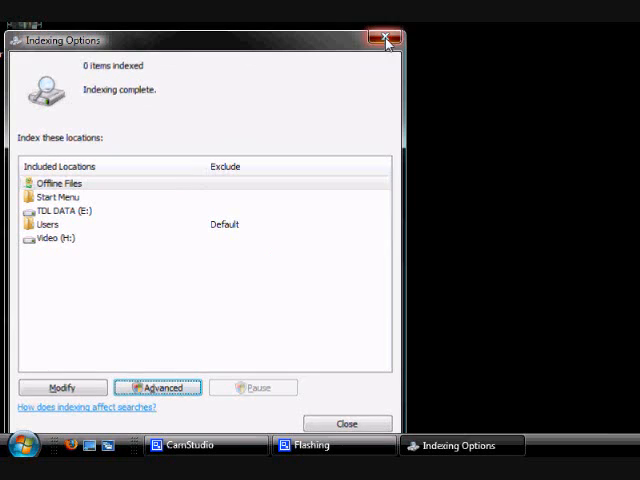
click(22, 444)
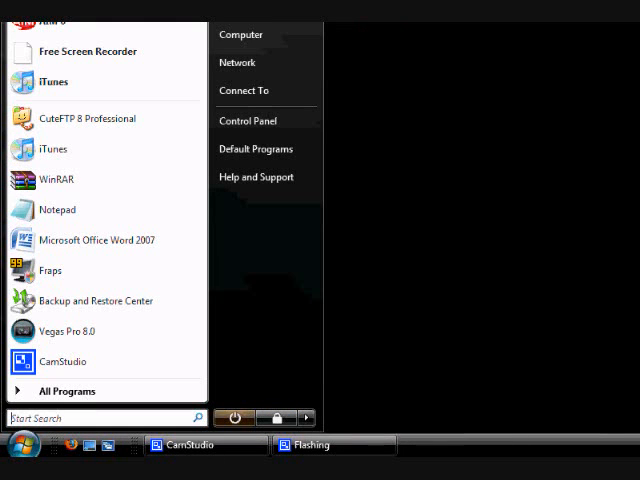
text(picture)
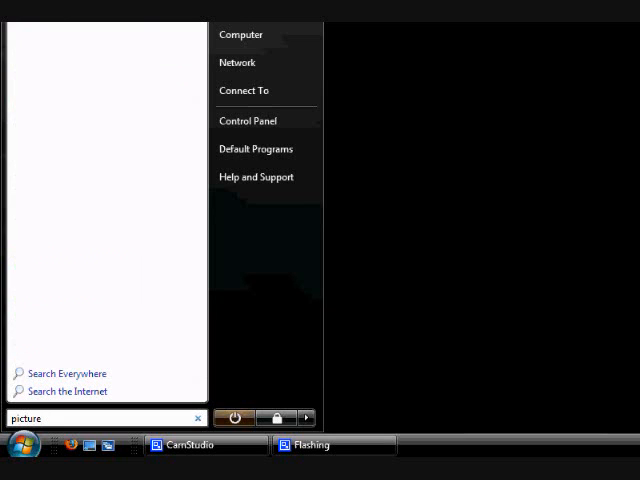
text(img)
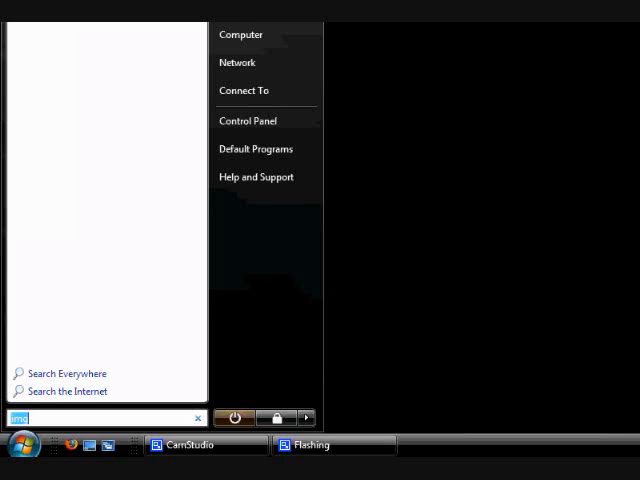
text(iviuppet)
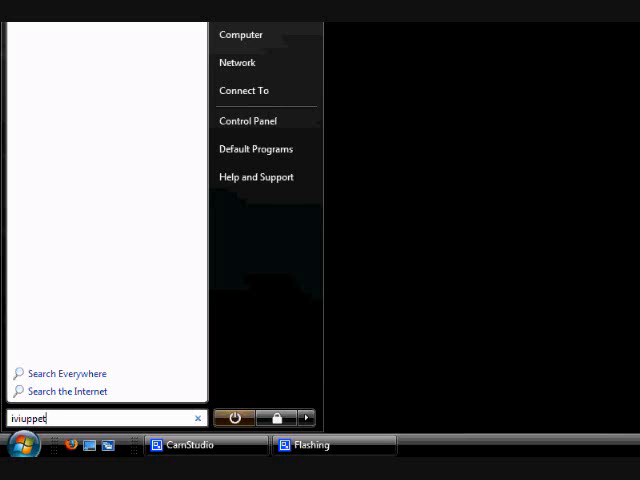
text(.jpg)
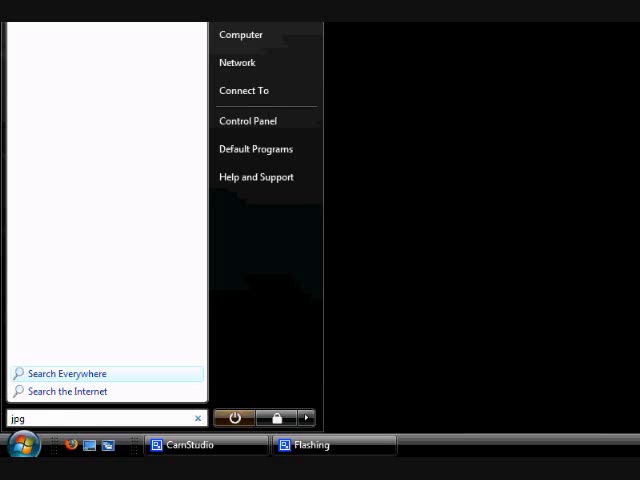
click(196, 416)
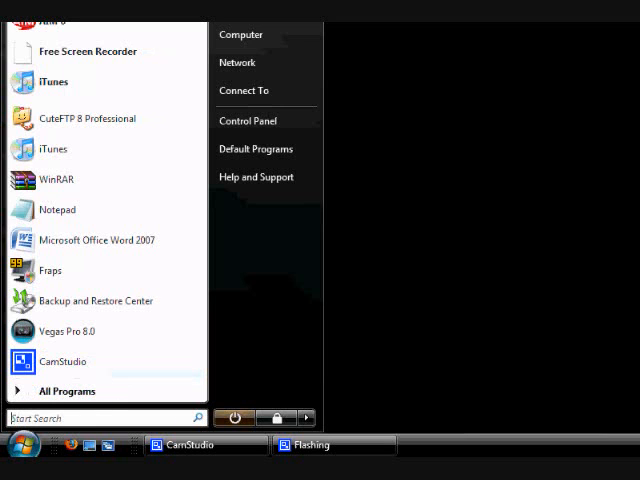